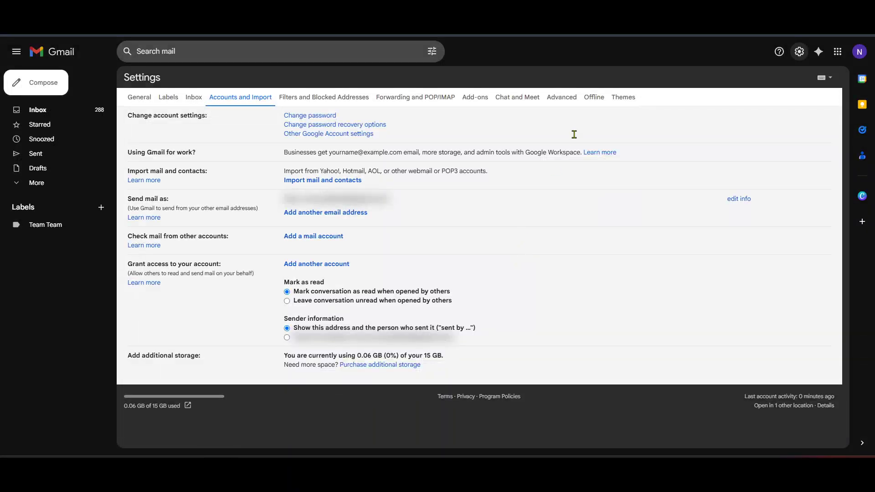
mouse_move(607, 81)
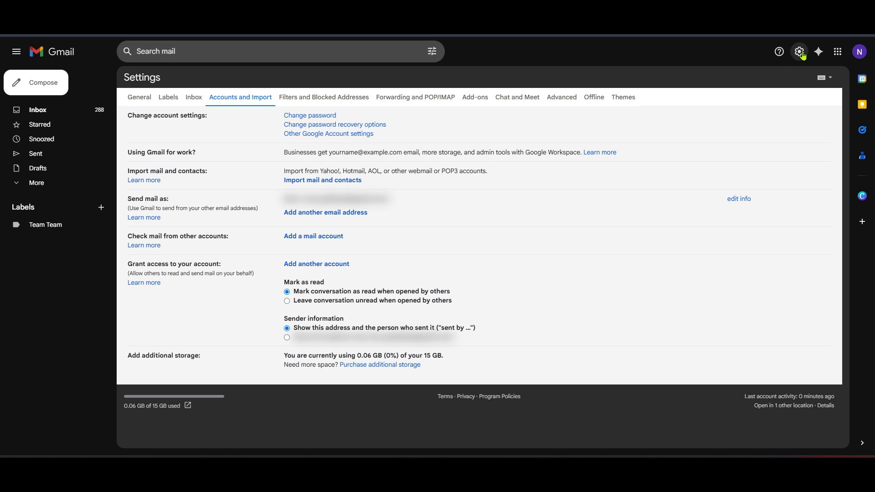
mouse_move(800, 51)
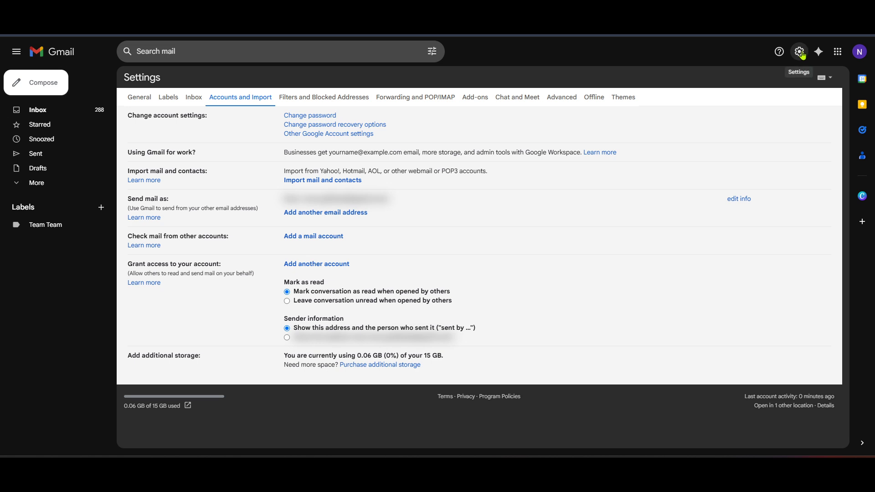
mouse_move(680, 84)
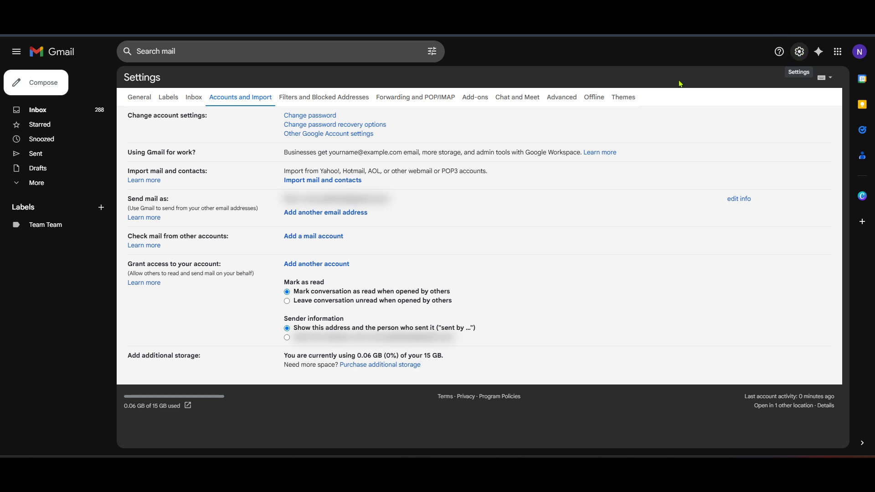
mouse_move(186, 138)
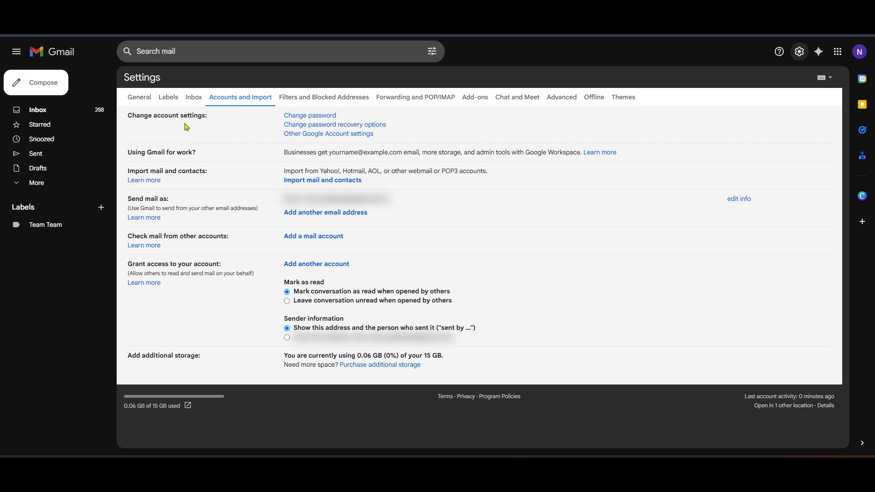
mouse_move(193, 97)
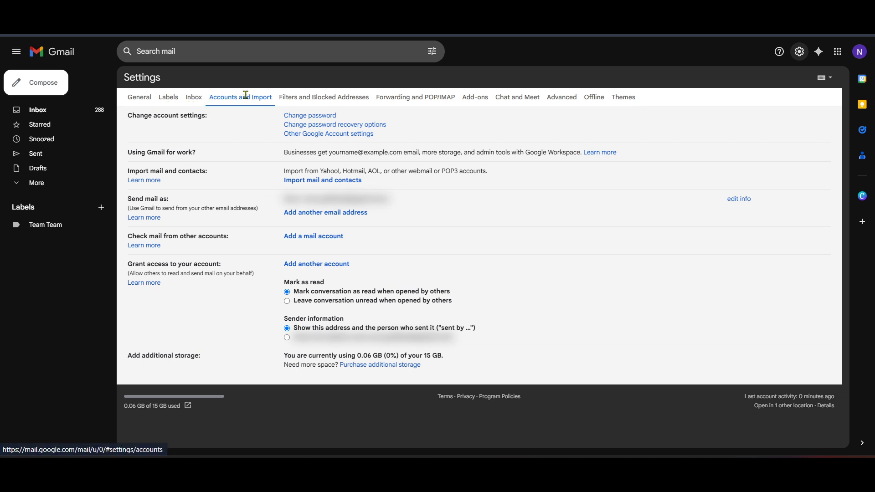
mouse_move(249, 110)
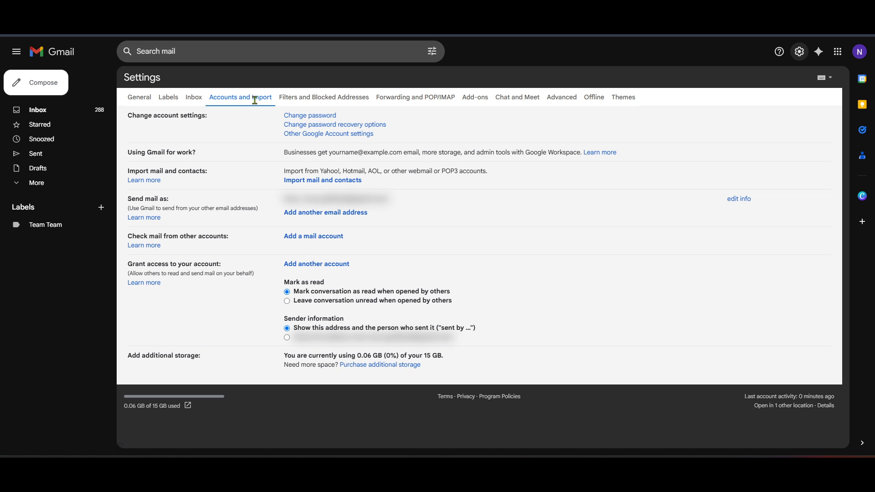
mouse_move(251, 107)
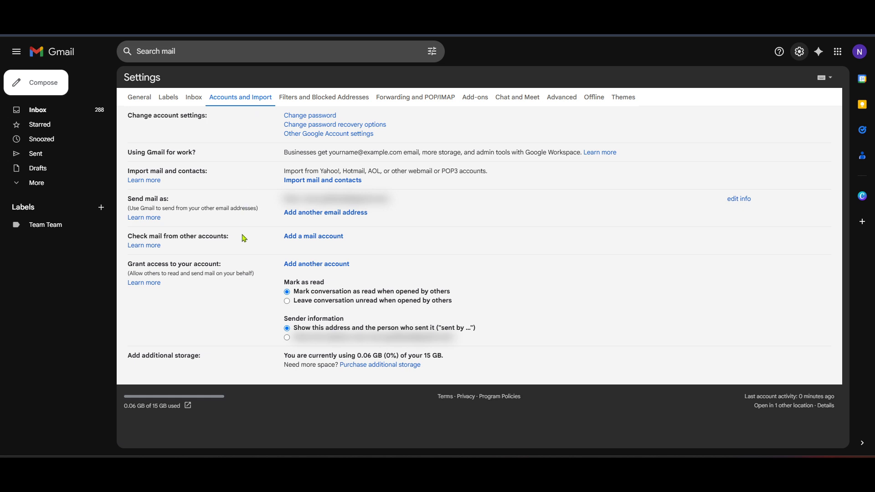
mouse_move(279, 260)
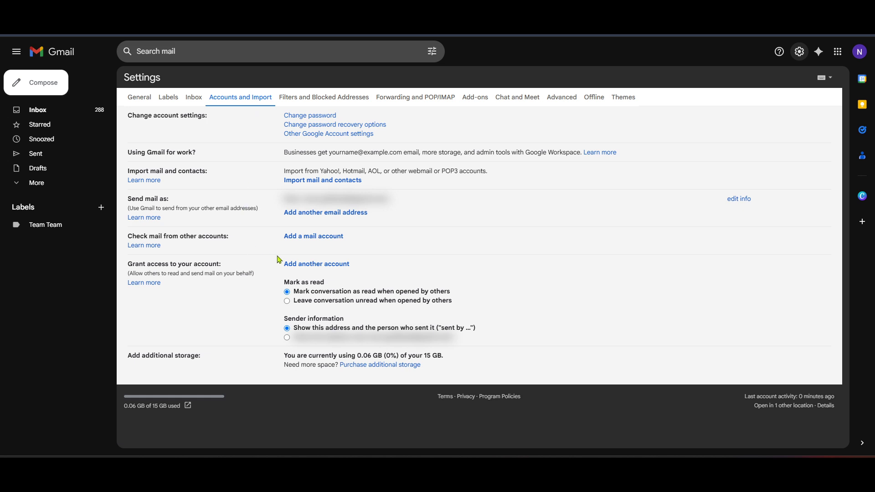
mouse_move(255, 259)
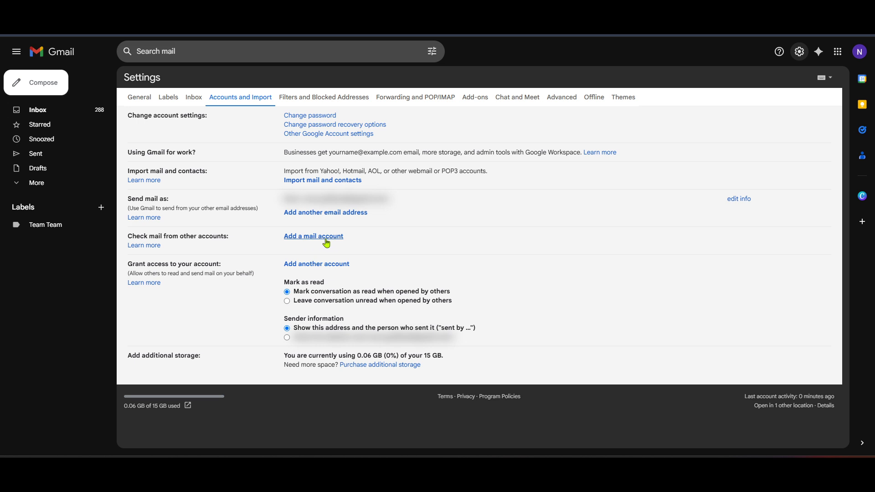
Step: Start adding another mail account, bringing up the window asking for its email address
click(312, 236)
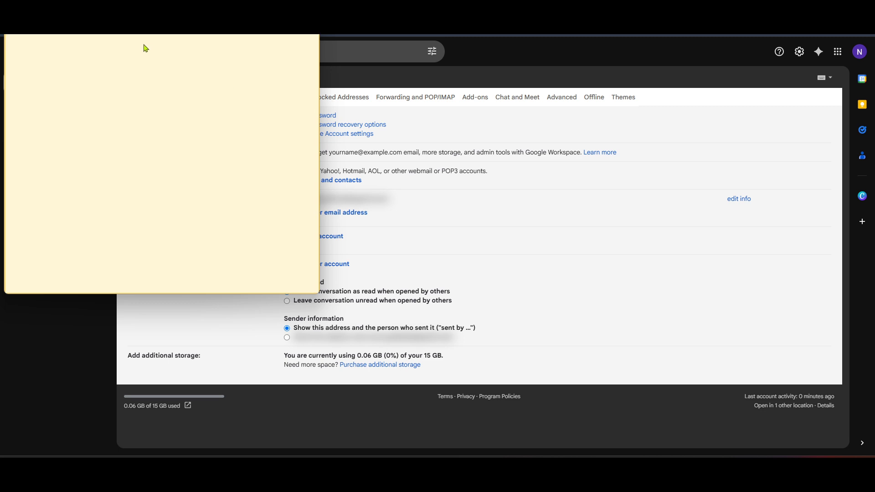
mouse_move(148, 116)
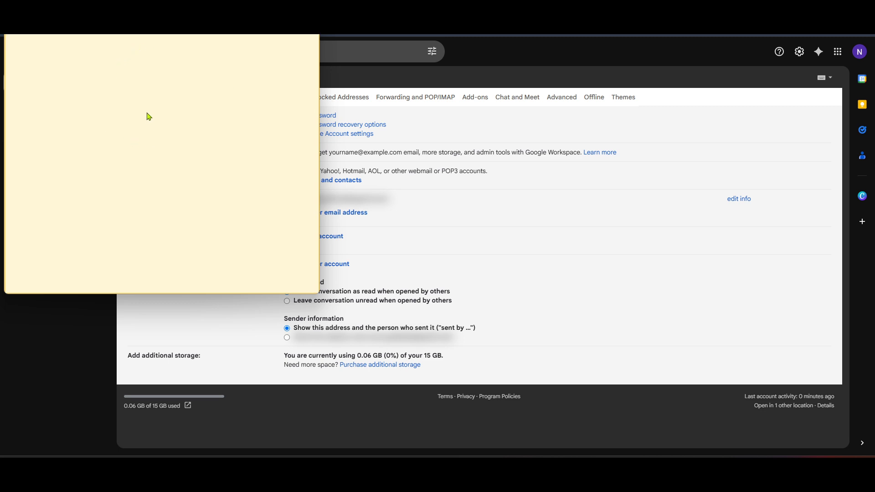
mouse_move(82, 149)
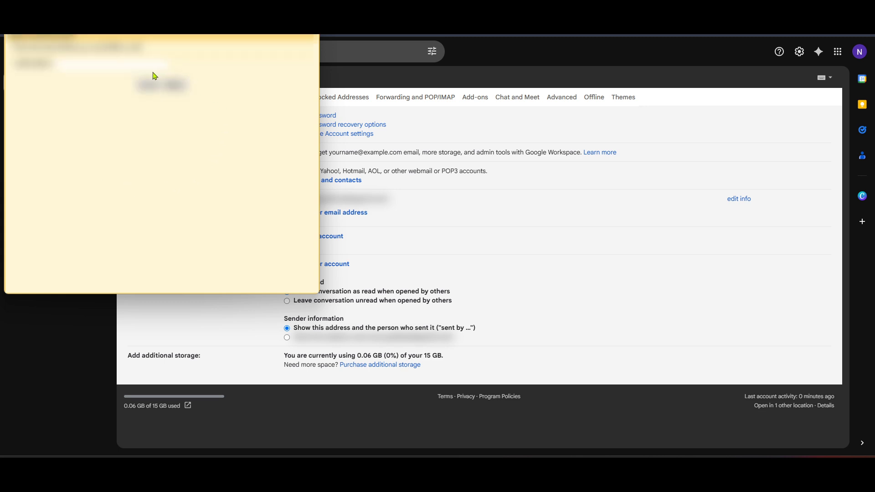
mouse_move(118, 116)
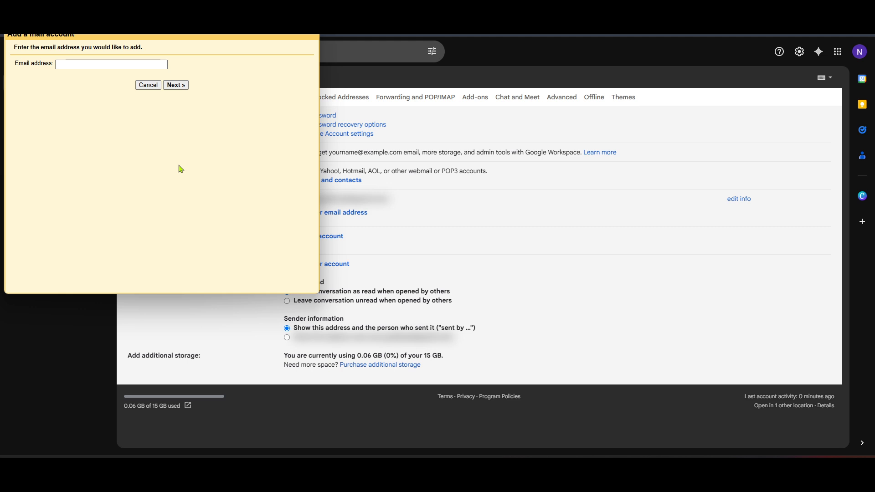
mouse_move(183, 166)
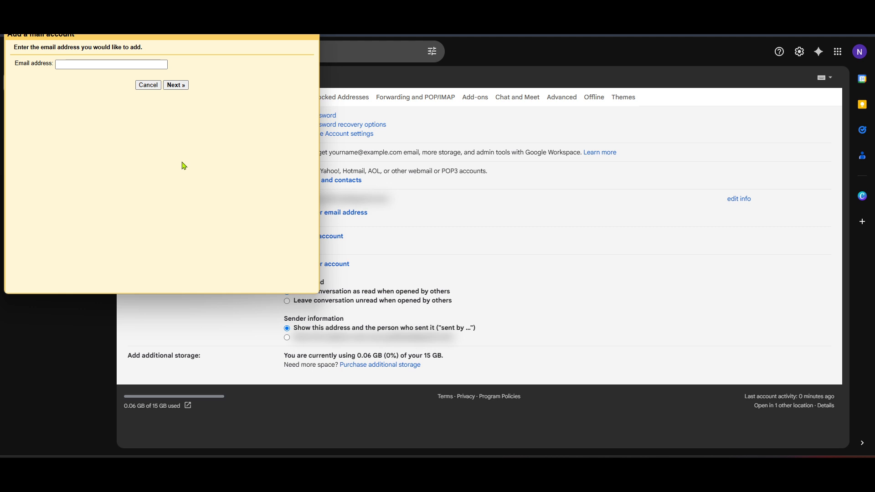